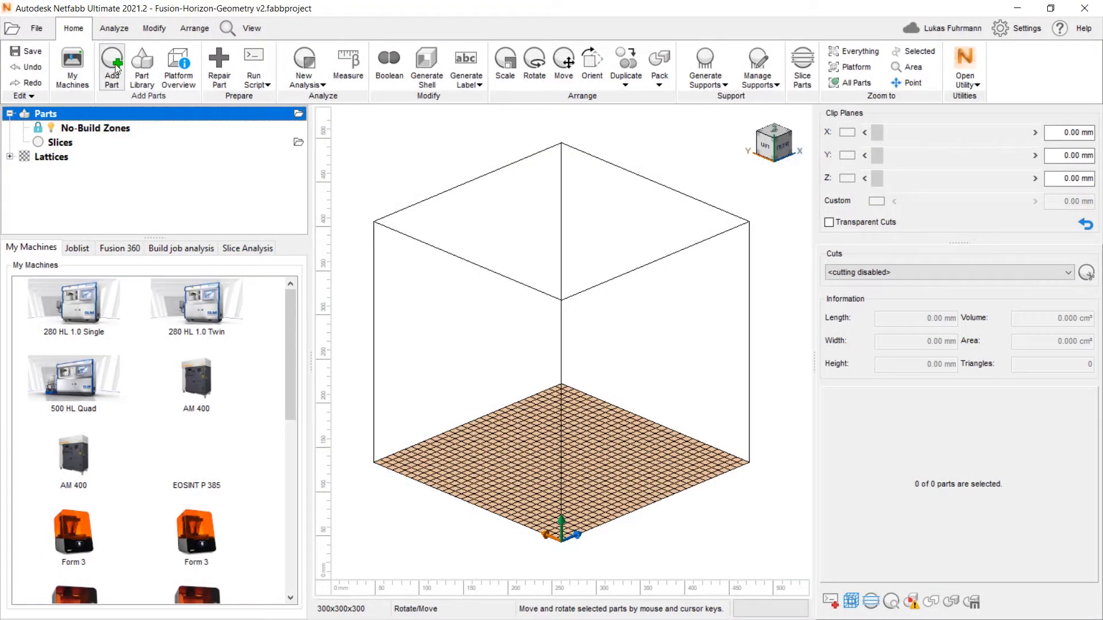
Step: Import Fusion-Horizon-Geometry v2.step onto the build platform and zoom in on its triangle mesh
{"action": "left_click", "coordinate": [112, 63]}
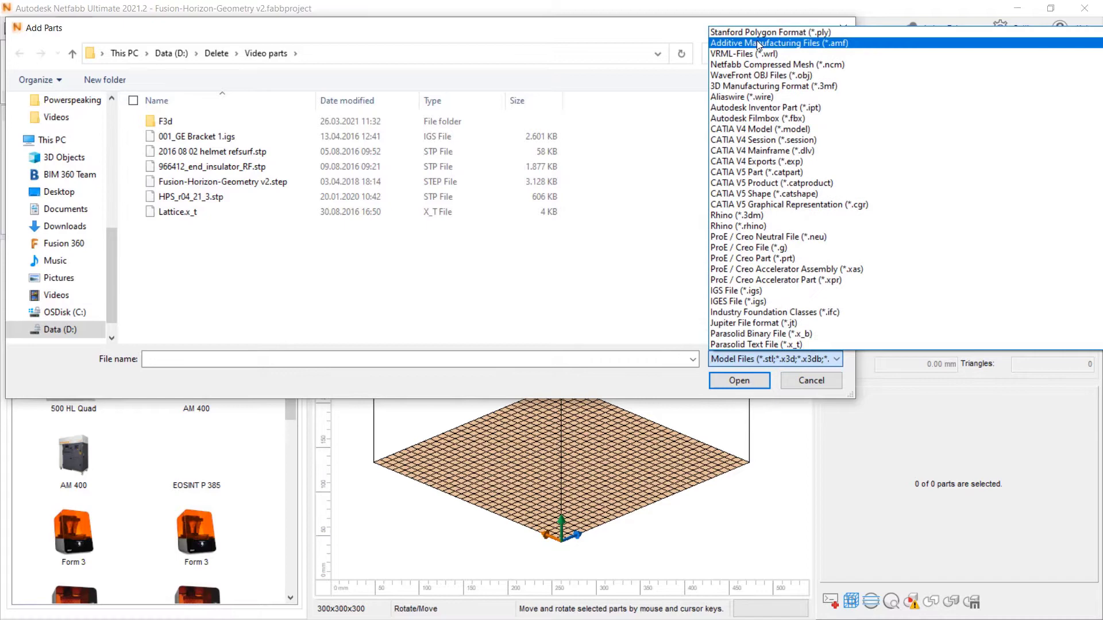
{"action": "scroll", "scroll_direction": "down", "scroll_amount": 3}
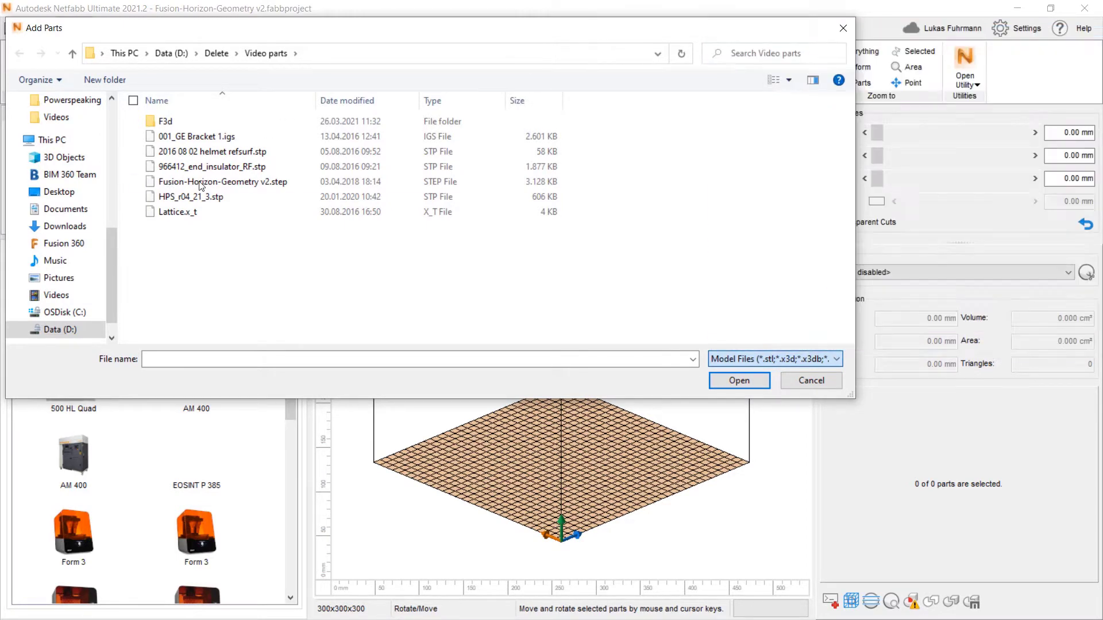
{"action": "left_click", "coordinate": [200, 181]}
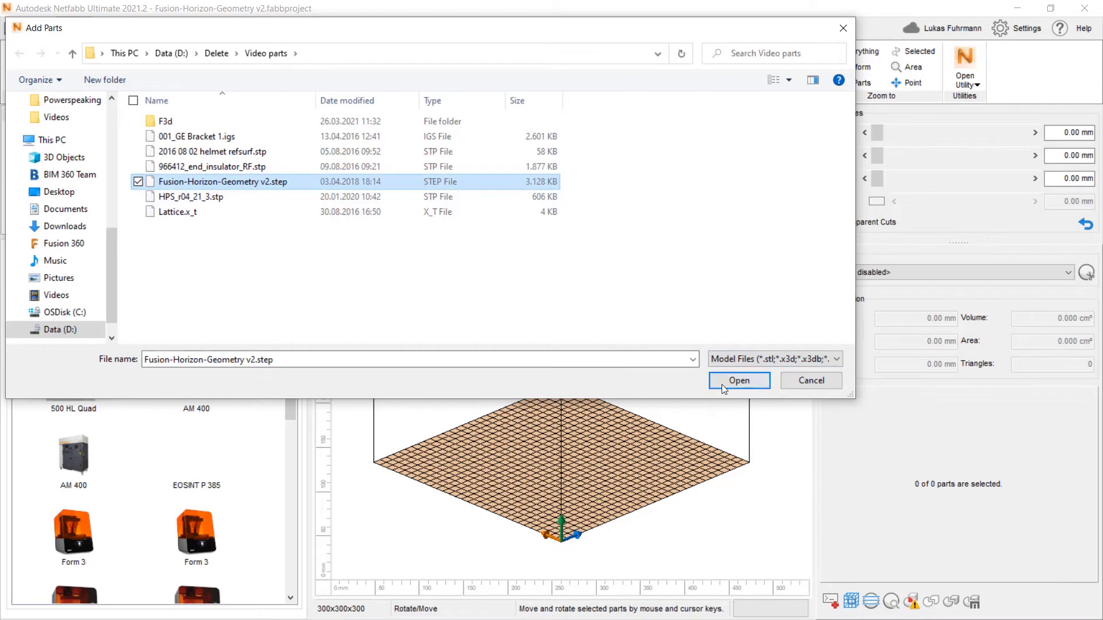
{"action": "left_click", "coordinate": [738, 381]}
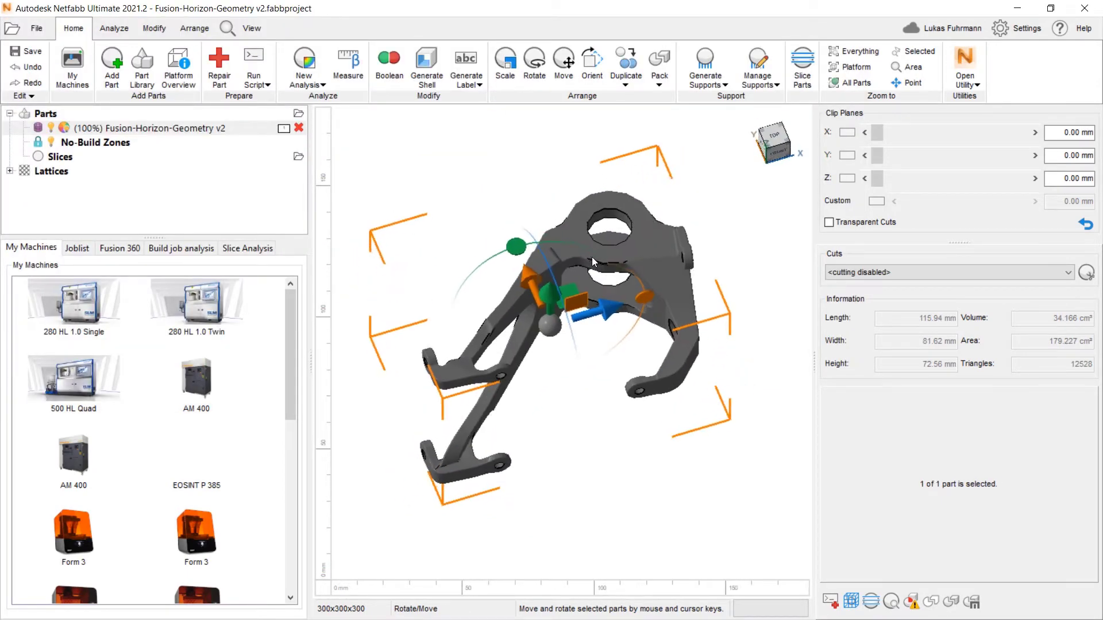
{"action": "left_click_drag", "start_coordinate": [594, 263], "coordinate": [622, 235]}
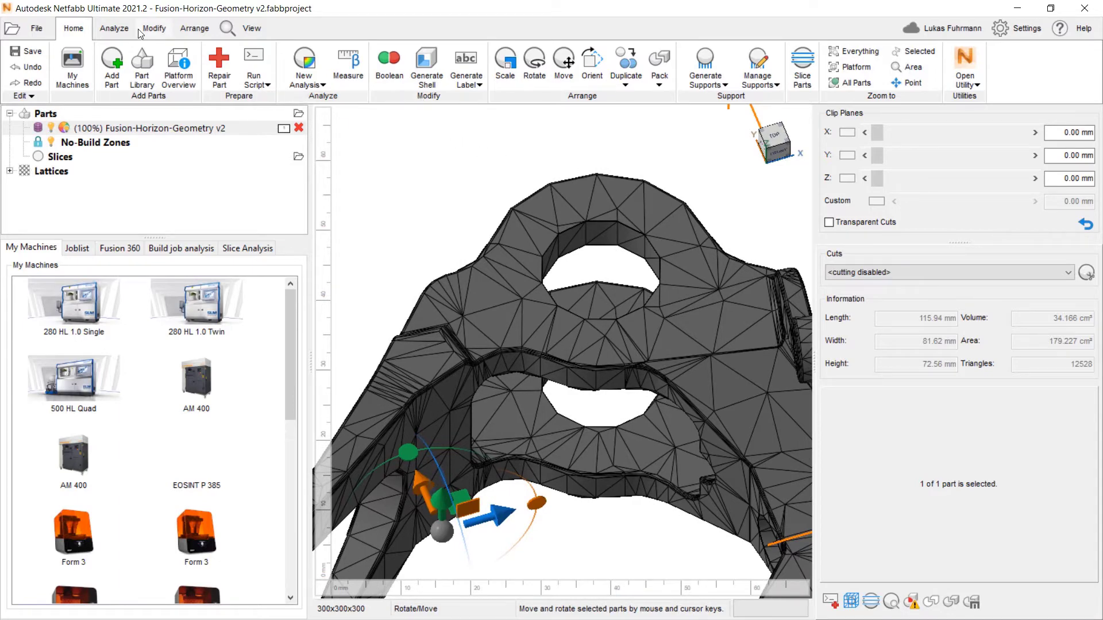
Step: Retessellate the Fusion-Horizon-Geometry v2 part using a tessellation preset for a denser mesh
{"action": "left_click", "coordinate": [324, 63]}
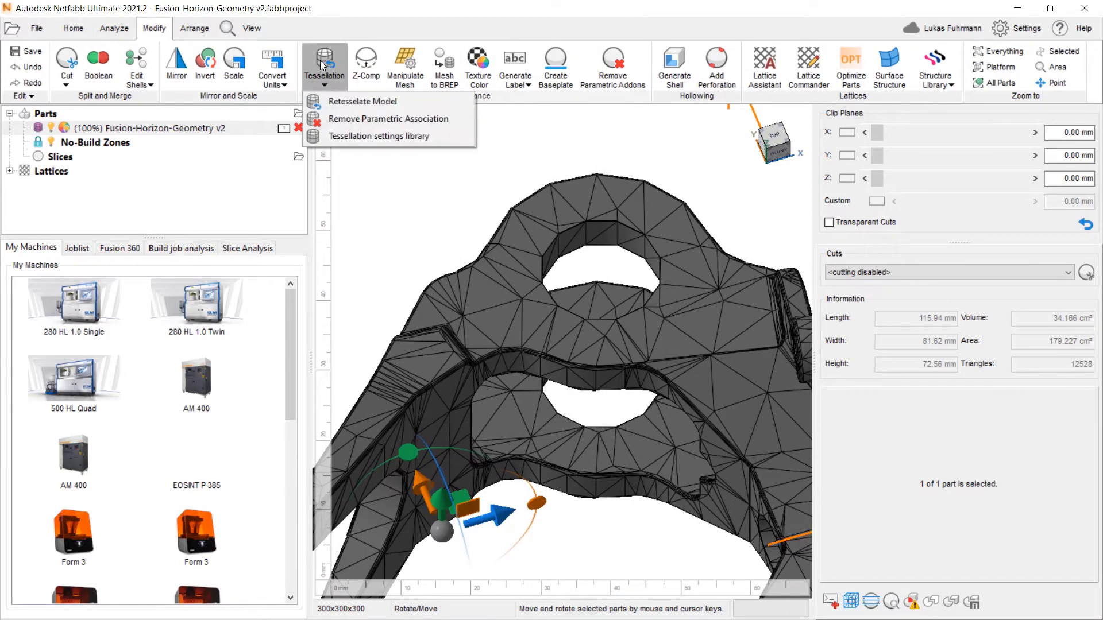
{"action": "left_click", "coordinate": [362, 101]}
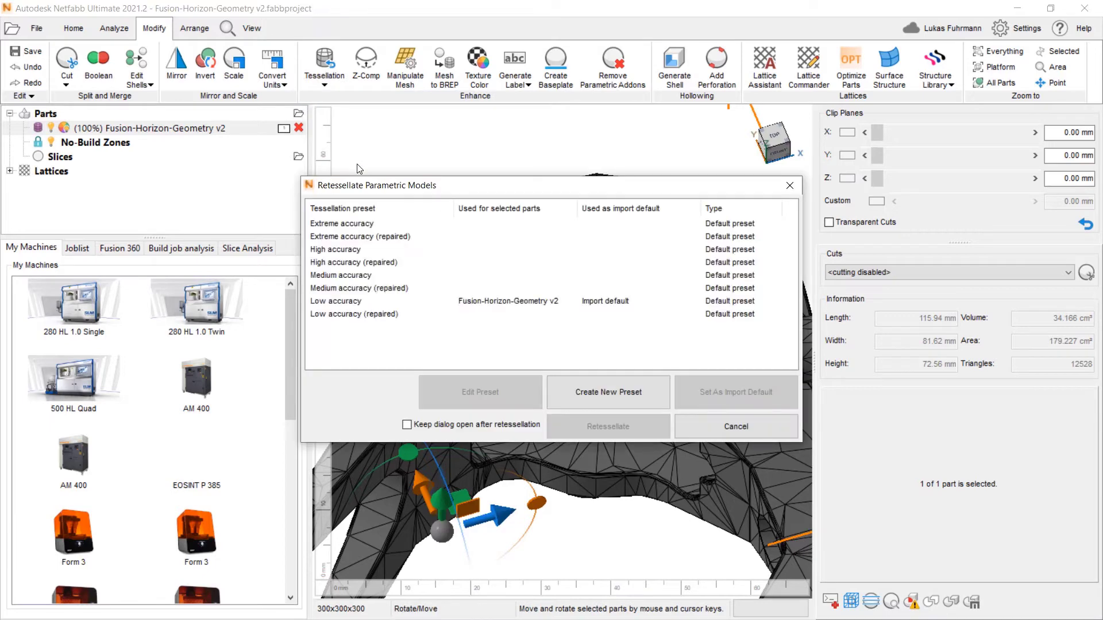
{"action": "left_click", "coordinate": [335, 301]}
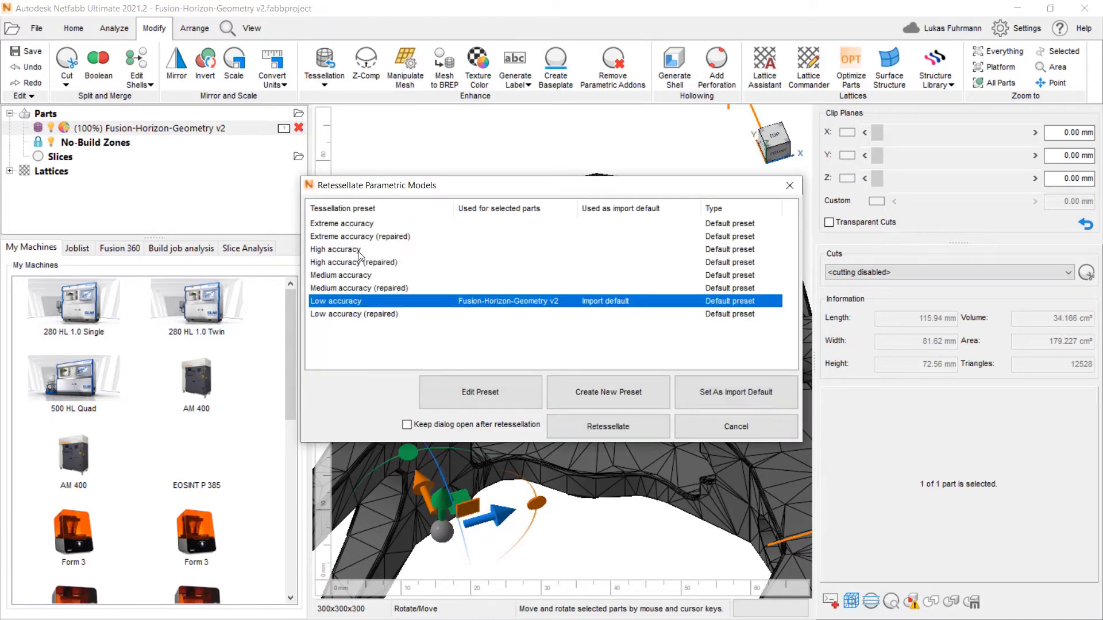
{"action": "left_click", "coordinate": [609, 426]}
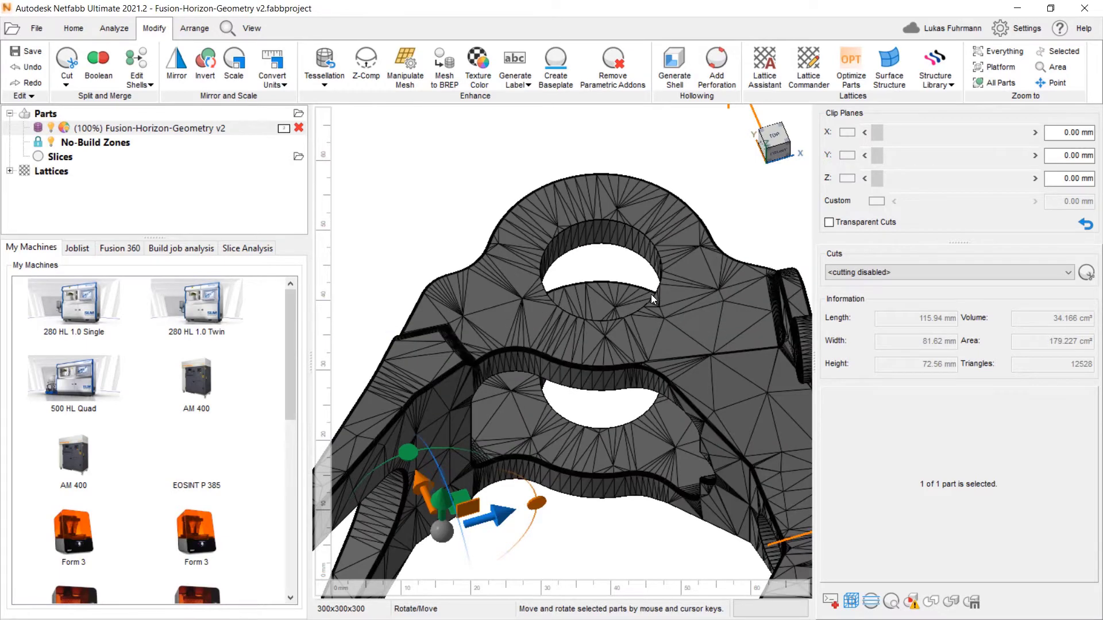
{"action": "mouse_move", "coordinate": [662, 306]}
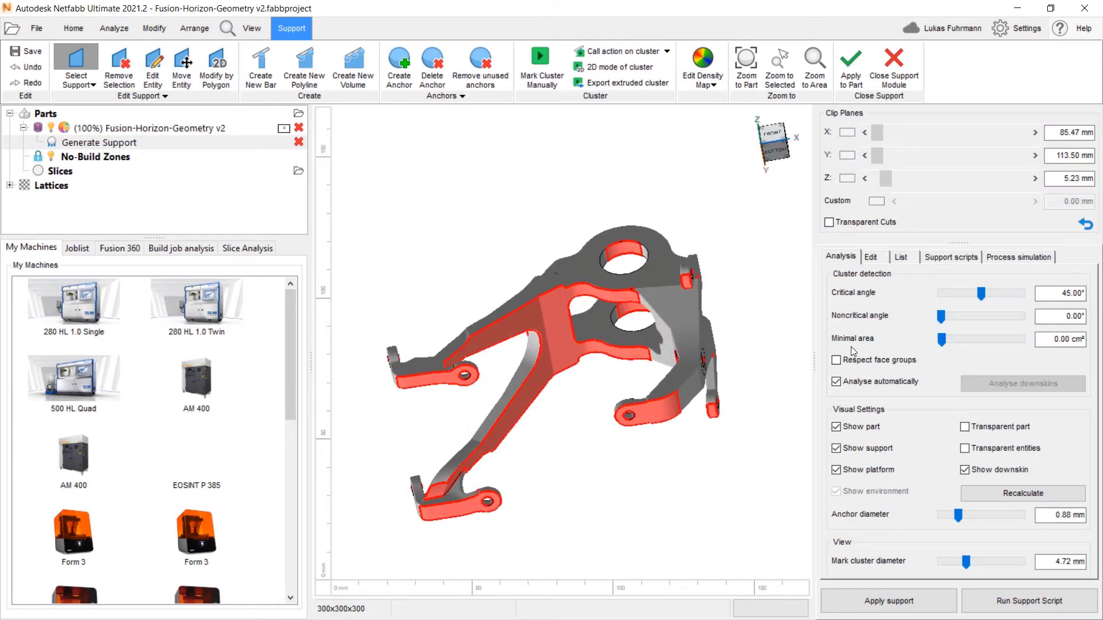
Step: Enable Respect face groups and assign tree Area with bar support (30/40°) to a cluster
{"action": "left_click", "coordinate": [836, 360]}
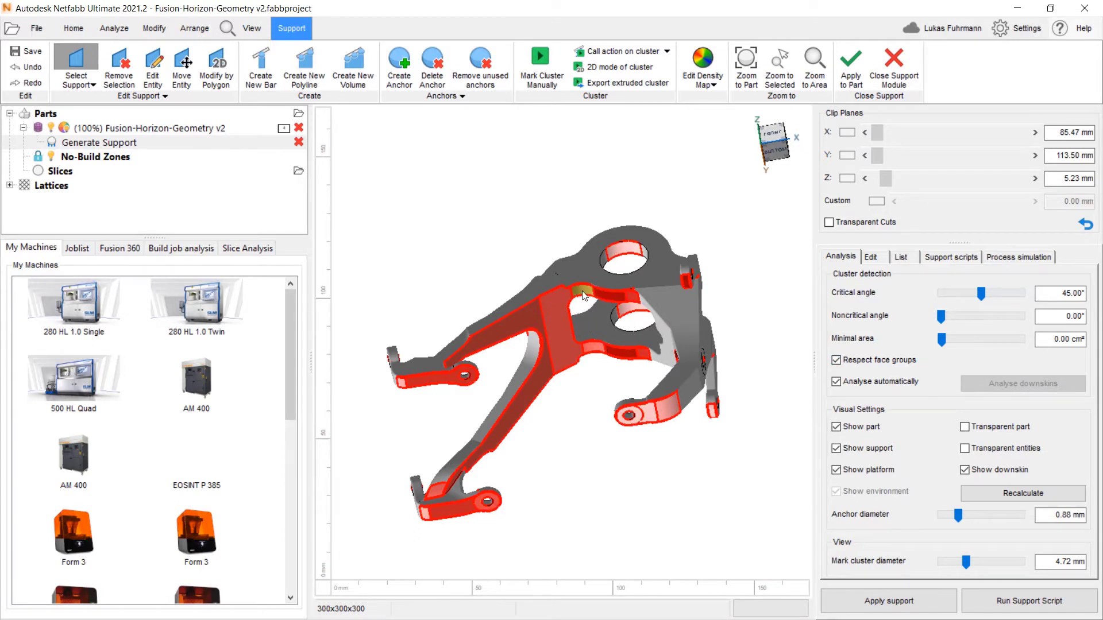
{"action": "left_click", "coordinate": [618, 51]}
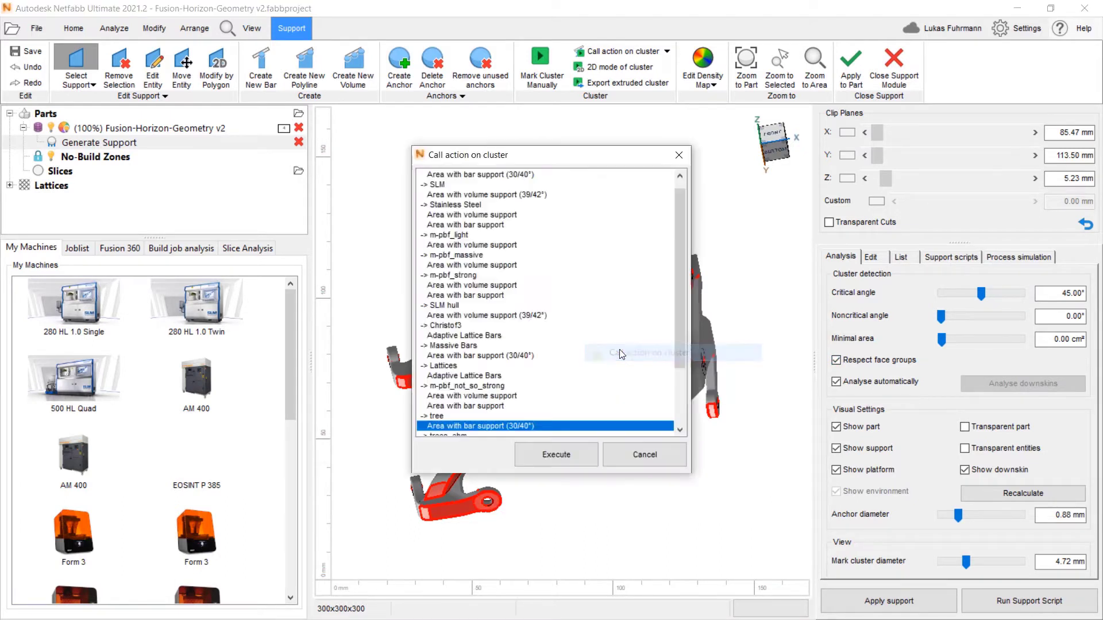
{"action": "left_click", "coordinate": [556, 455]}
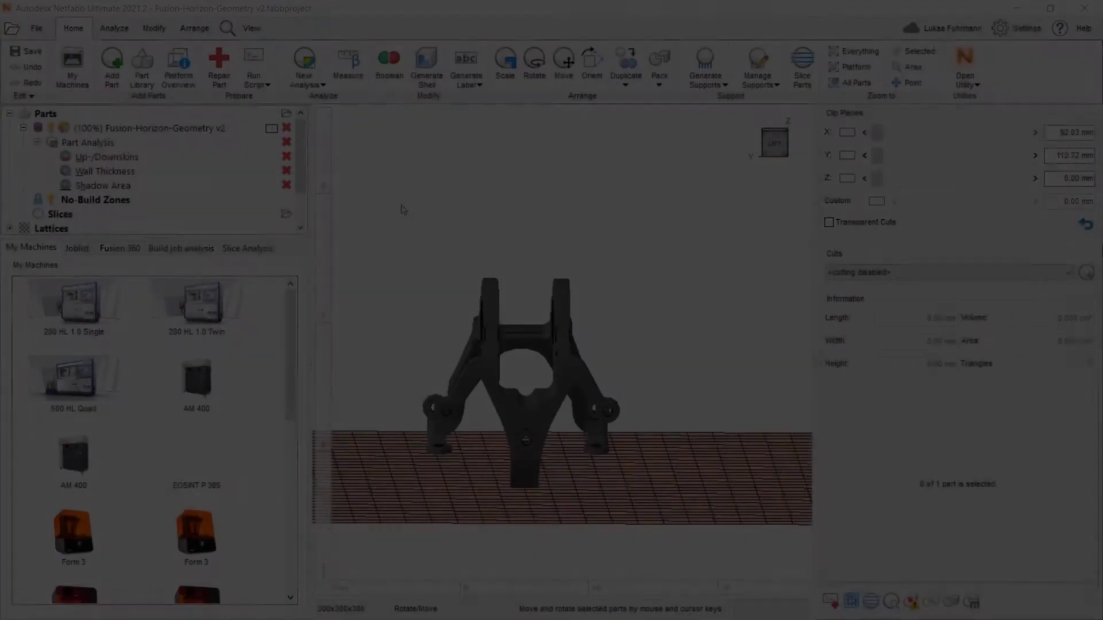
Step: Run a new up-/down-skin analysis with 45° and 60° thresholds and orbit to inspect it
{"action": "left_click", "coordinate": [304, 68]}
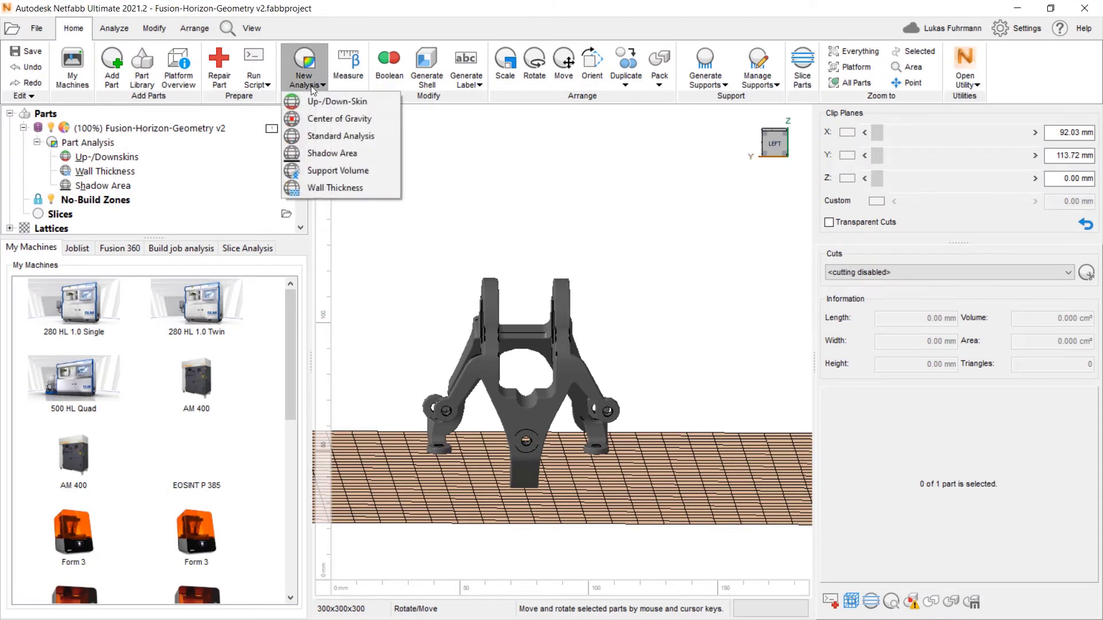
{"action": "mouse_move", "coordinate": [340, 192]}
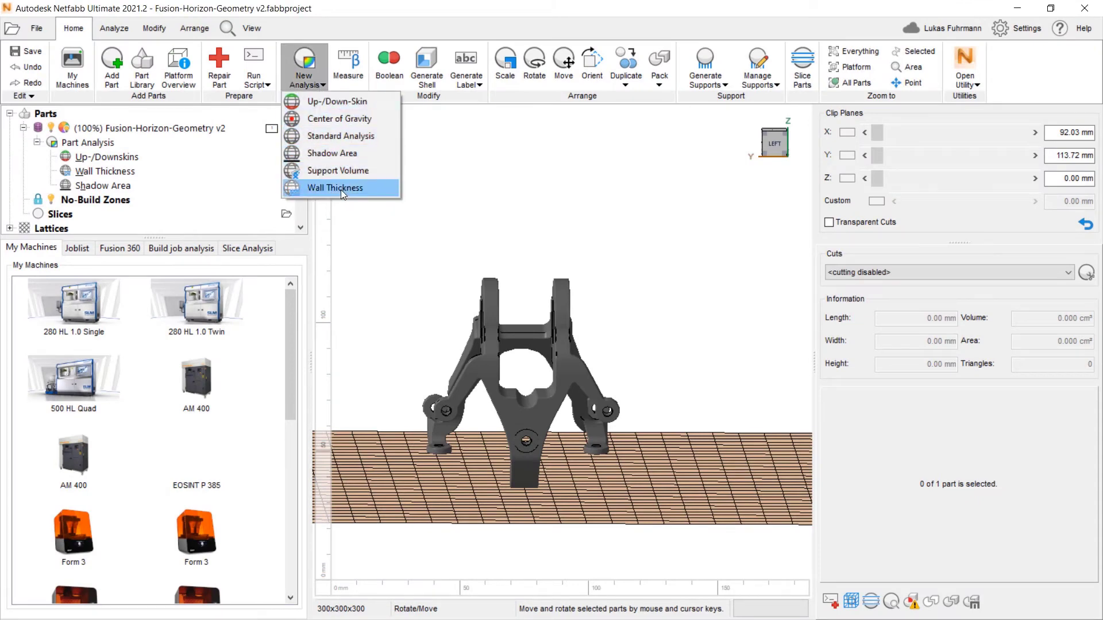
{"action": "left_click", "coordinate": [336, 102]}
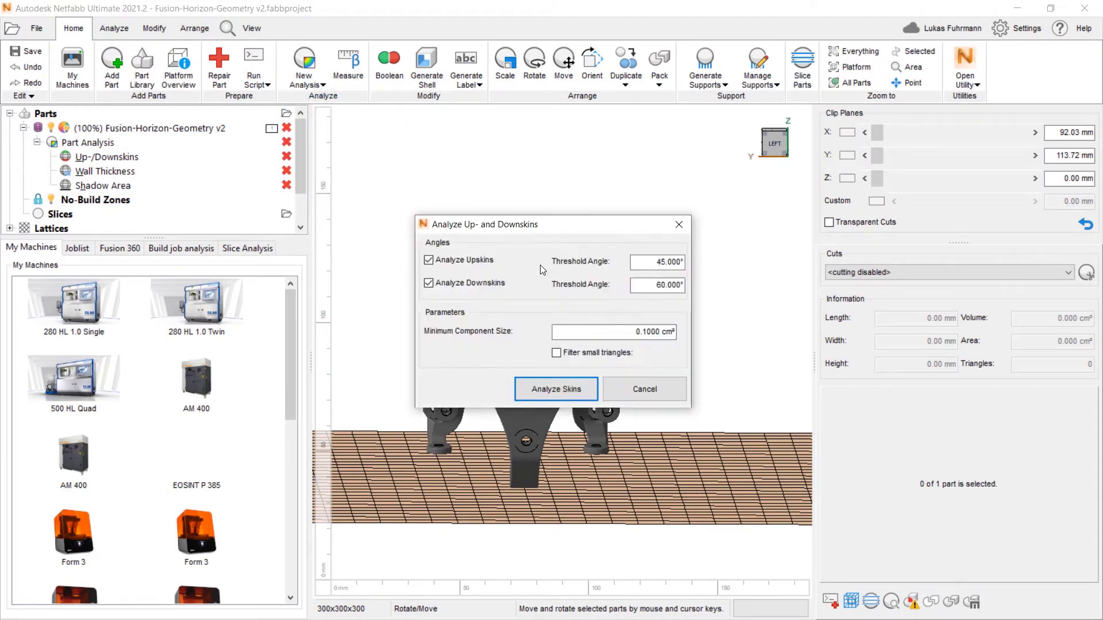
{"action": "left_click", "coordinate": [556, 389]}
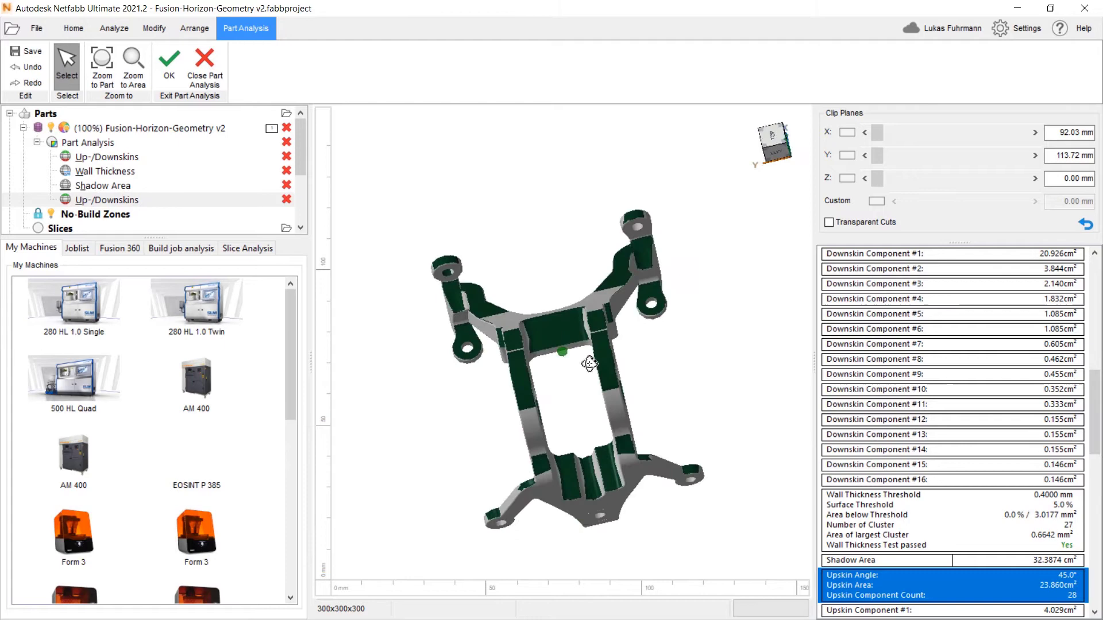
{"action": "left_click_drag", "start_coordinate": [591, 363], "coordinate": [585, 263]}
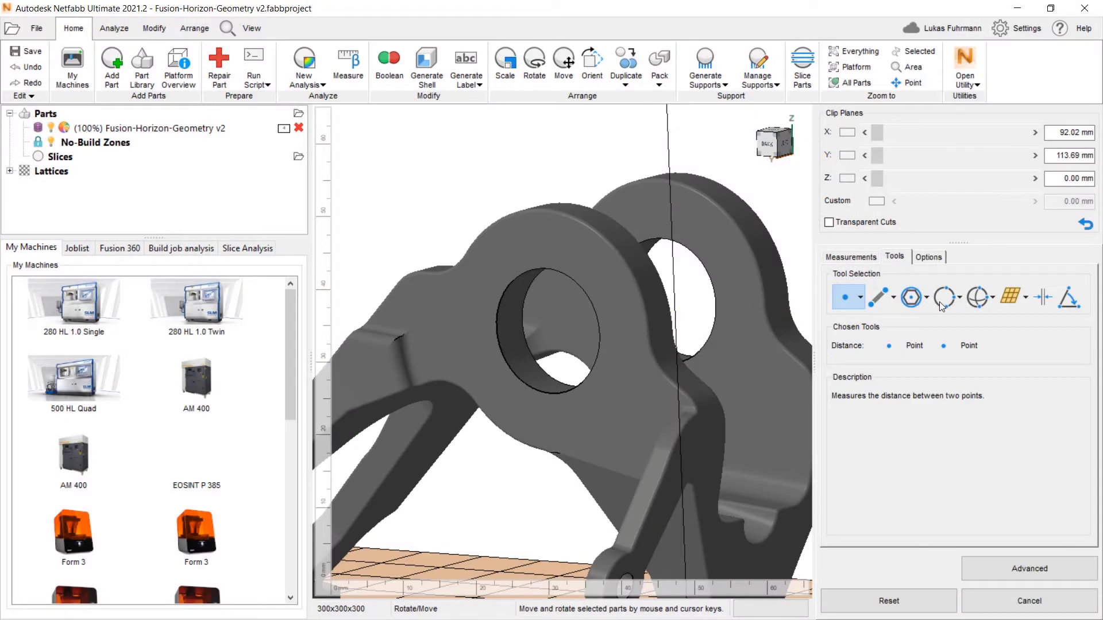
Step: Measure the front hole with the 3-Point Circle Radius tool, giving 8.731 mm
{"action": "left_click", "coordinate": [956, 297]}
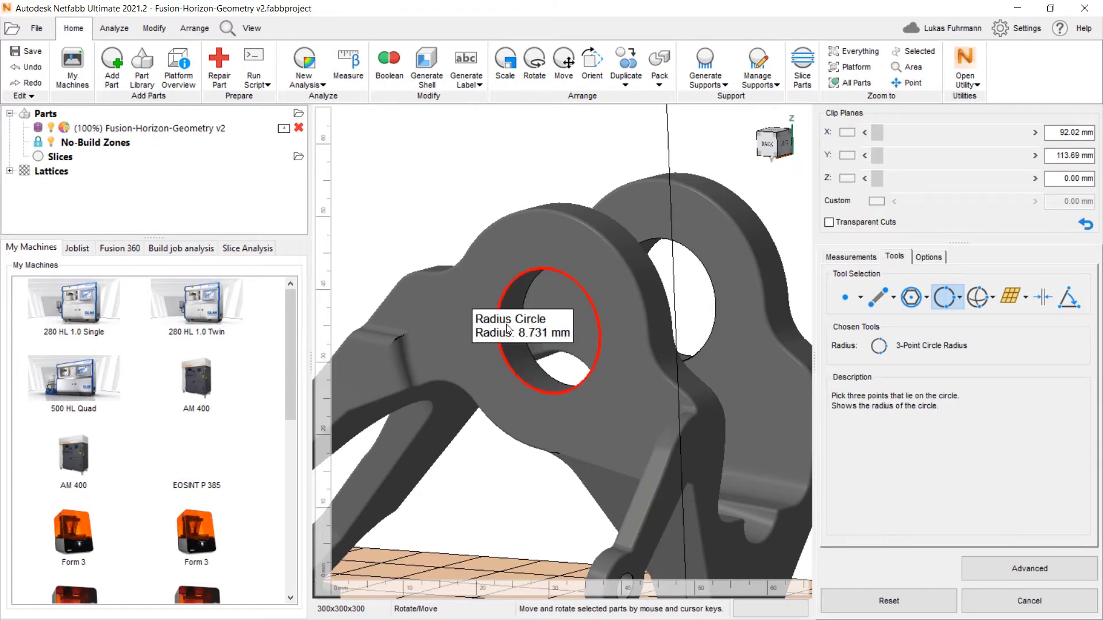
{"action": "left_click", "coordinate": [112, 63]}
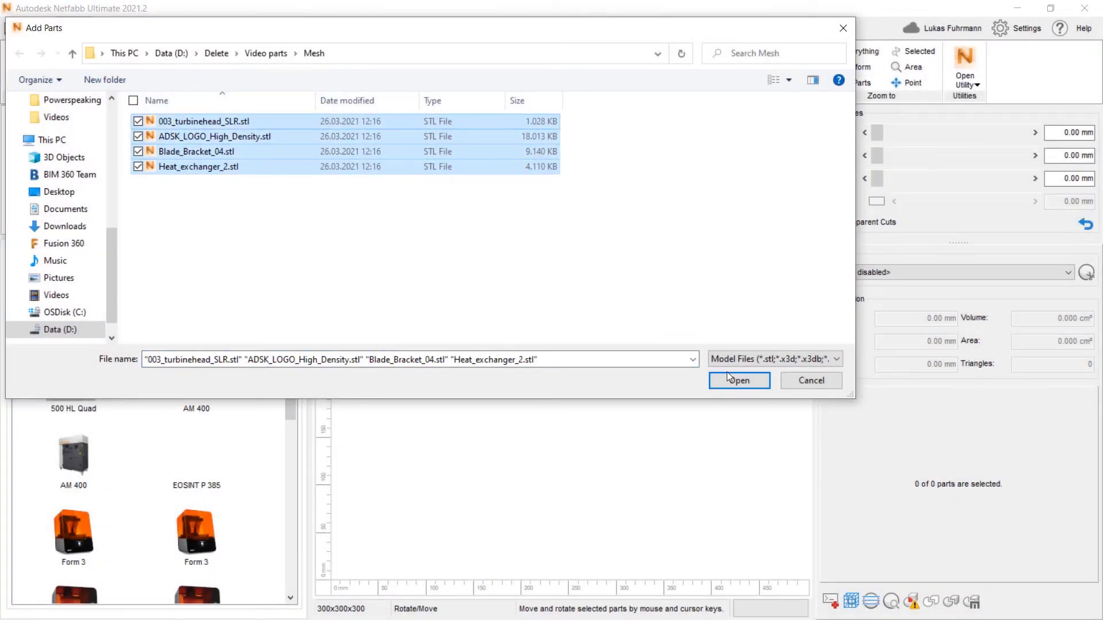
Step: Import the four STL meshes with Automatic Part Repair set to Extended Repair
{"action": "left_click", "coordinate": [739, 381]}
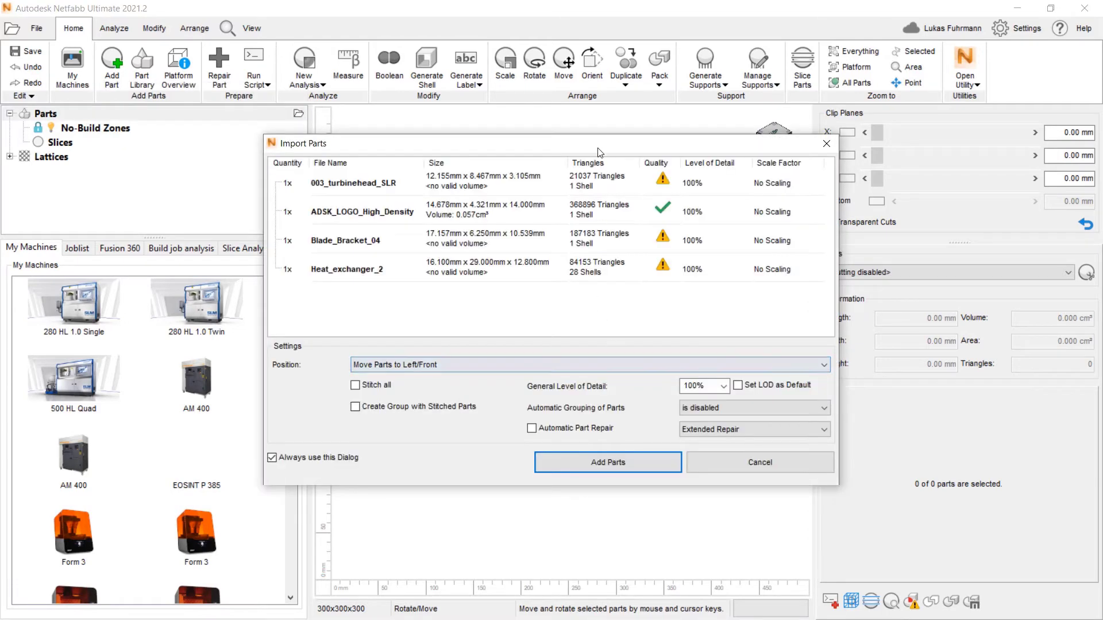
{"action": "left_click", "coordinate": [352, 183]}
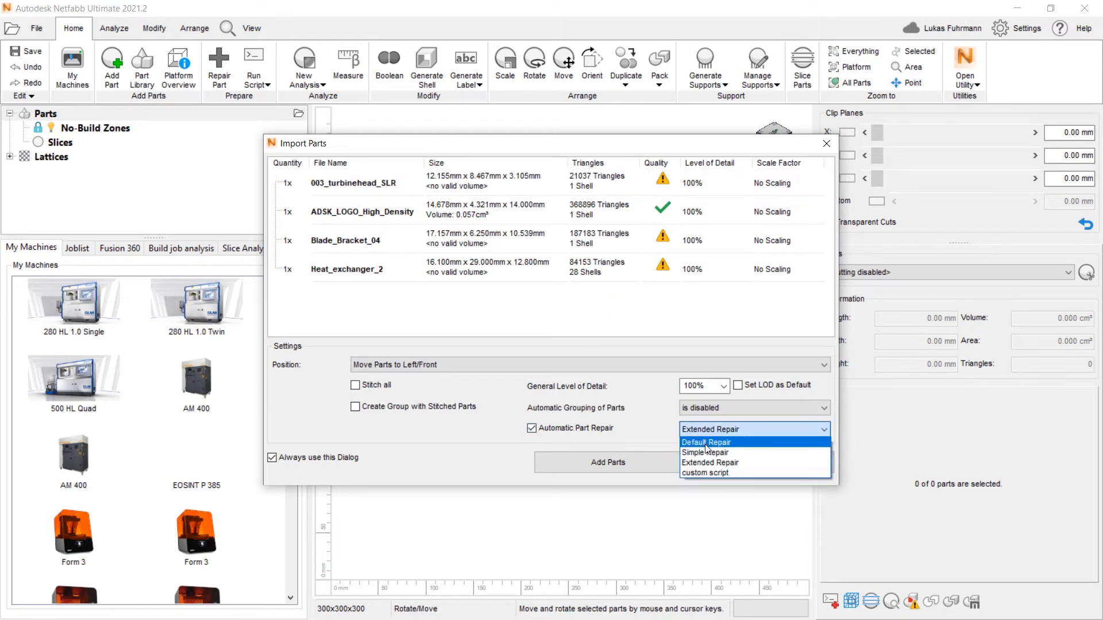
{"action": "left_click", "coordinate": [710, 463]}
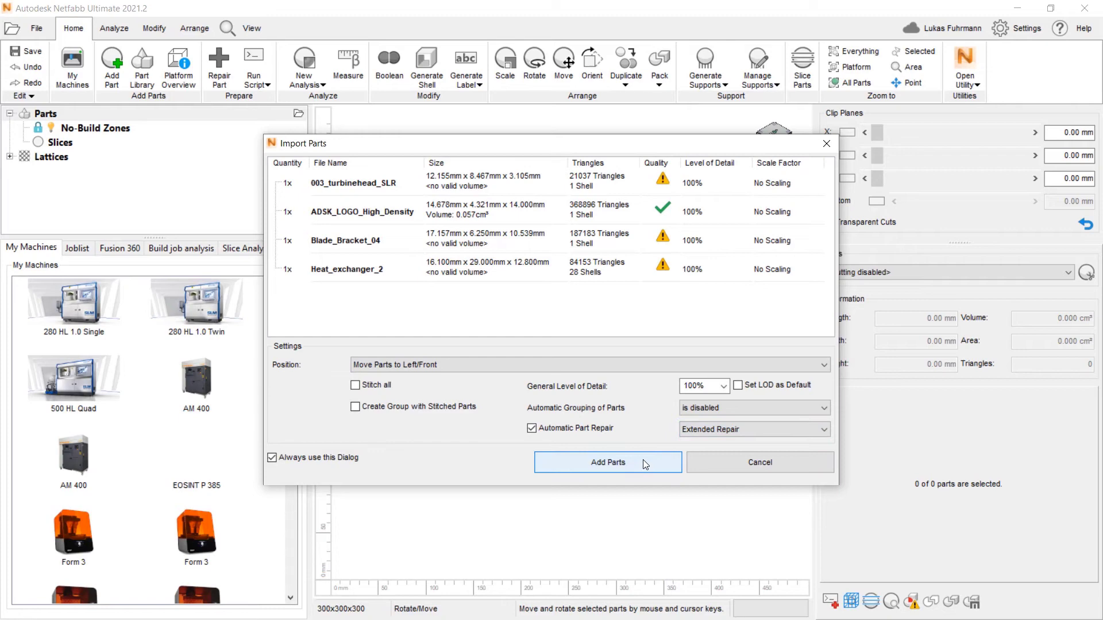
{"action": "left_click", "coordinate": [607, 462]}
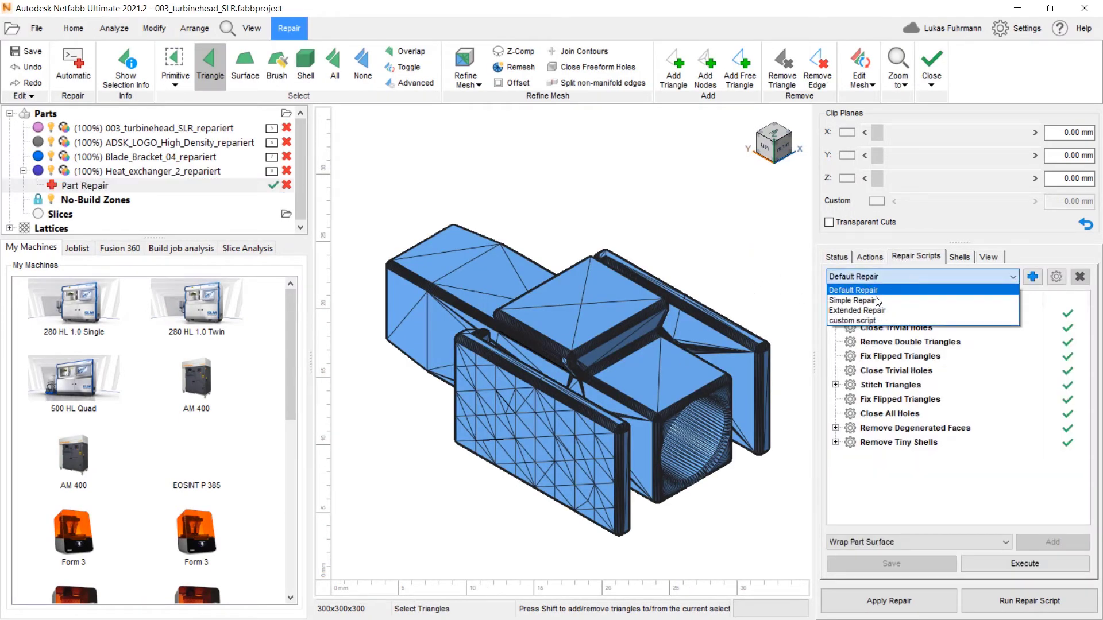
Step: Start a custom repair script and add Stitch Triangles as its action
{"action": "left_click", "coordinate": [852, 320]}
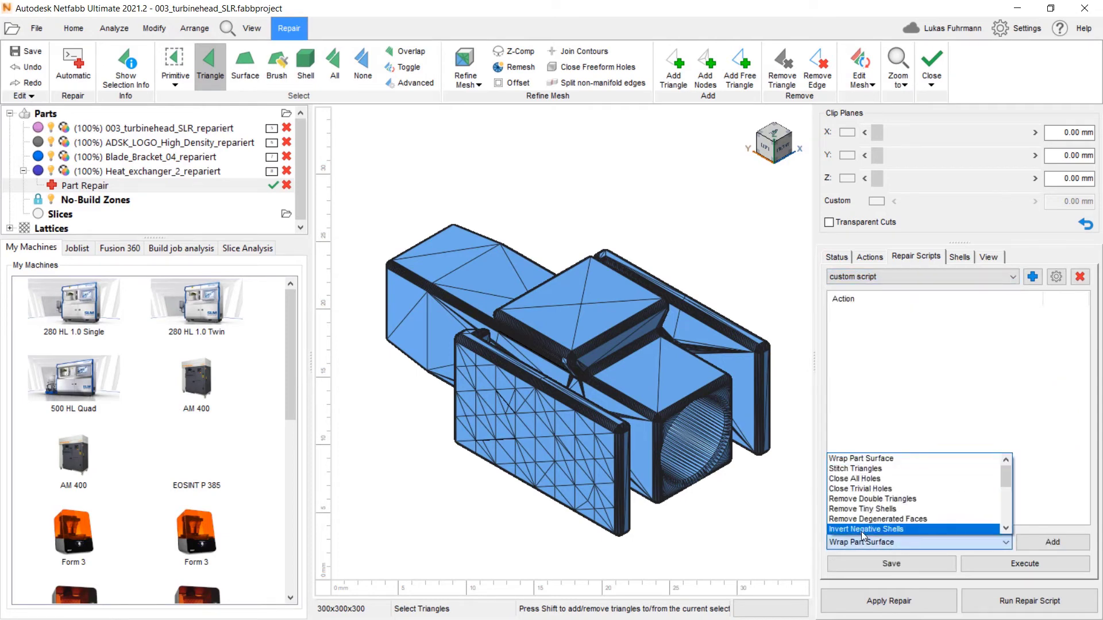
{"action": "left_click", "coordinate": [856, 468]}
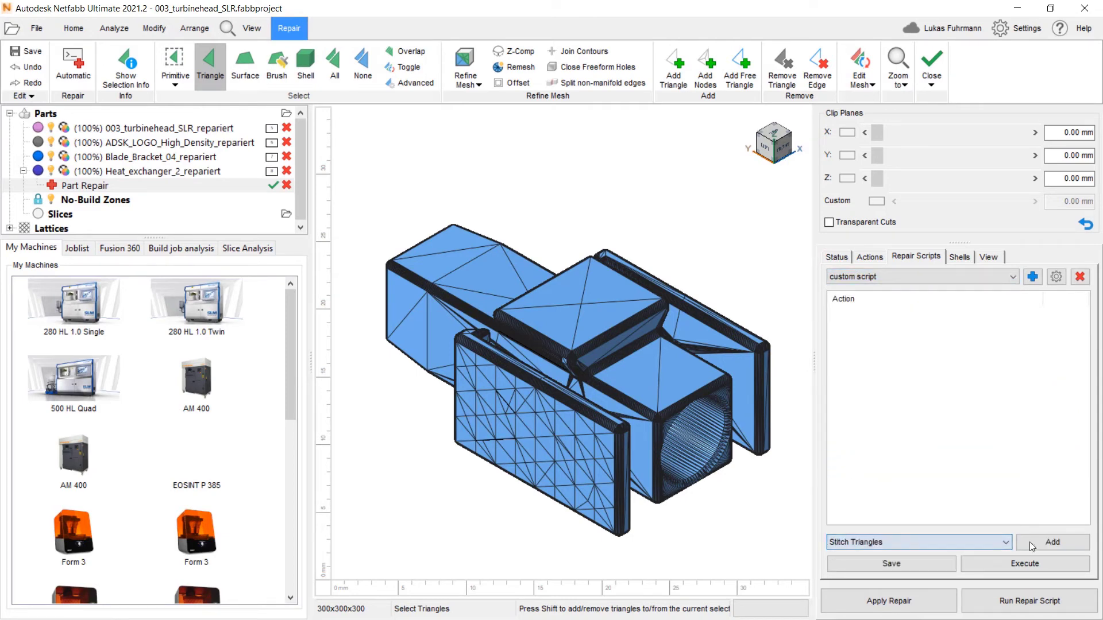
{"action": "left_click", "coordinate": [1051, 542]}
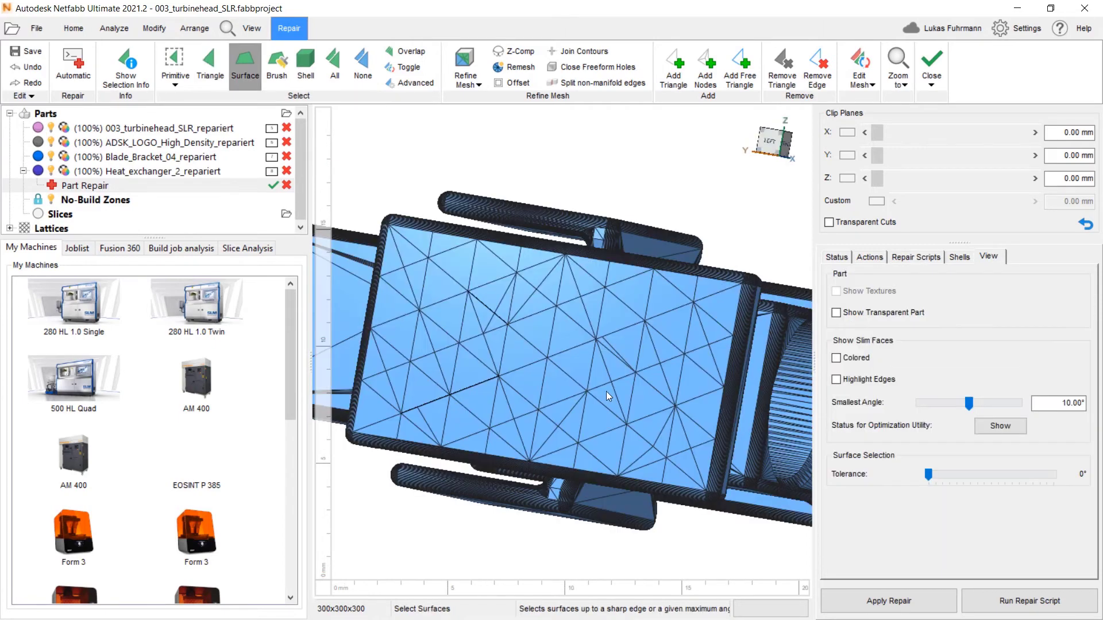
Step: Select the heat exchanger's large flat face and remesh it with Adaptive Remeshing
{"action": "left_click", "coordinate": [607, 396]}
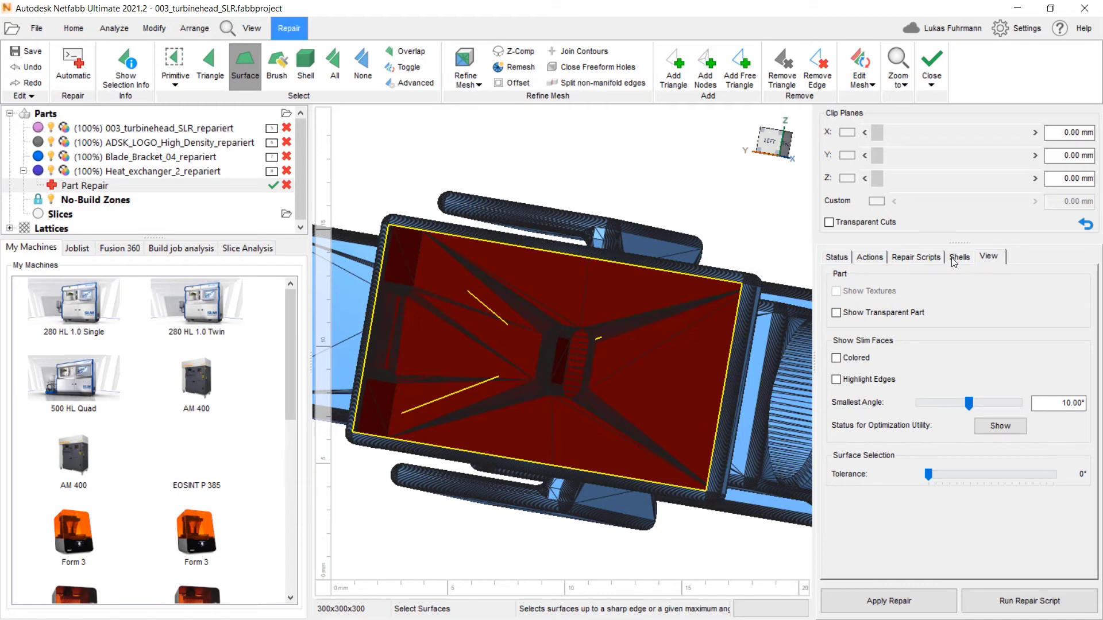
{"action": "left_click", "coordinate": [959, 256]}
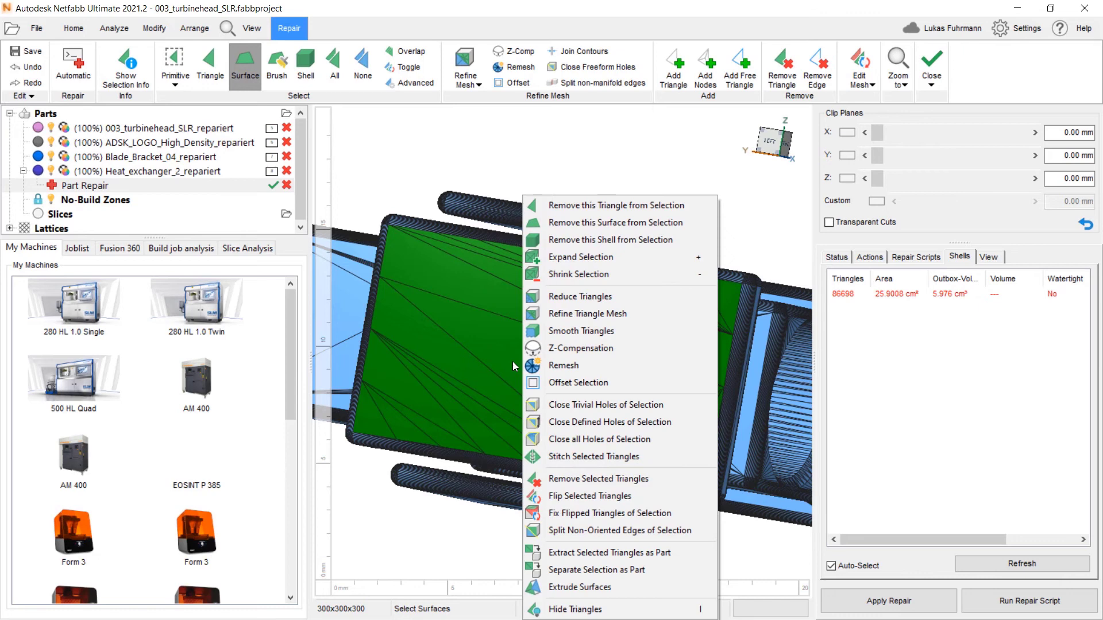
{"action": "left_click", "coordinate": [563, 365]}
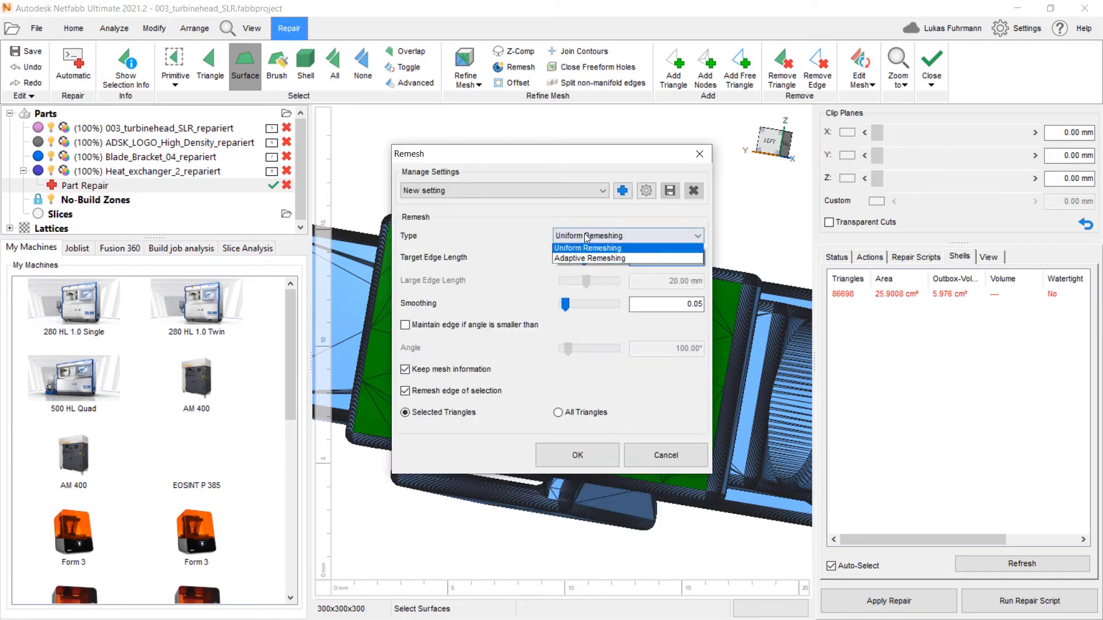
{"action": "left_click", "coordinate": [589, 258]}
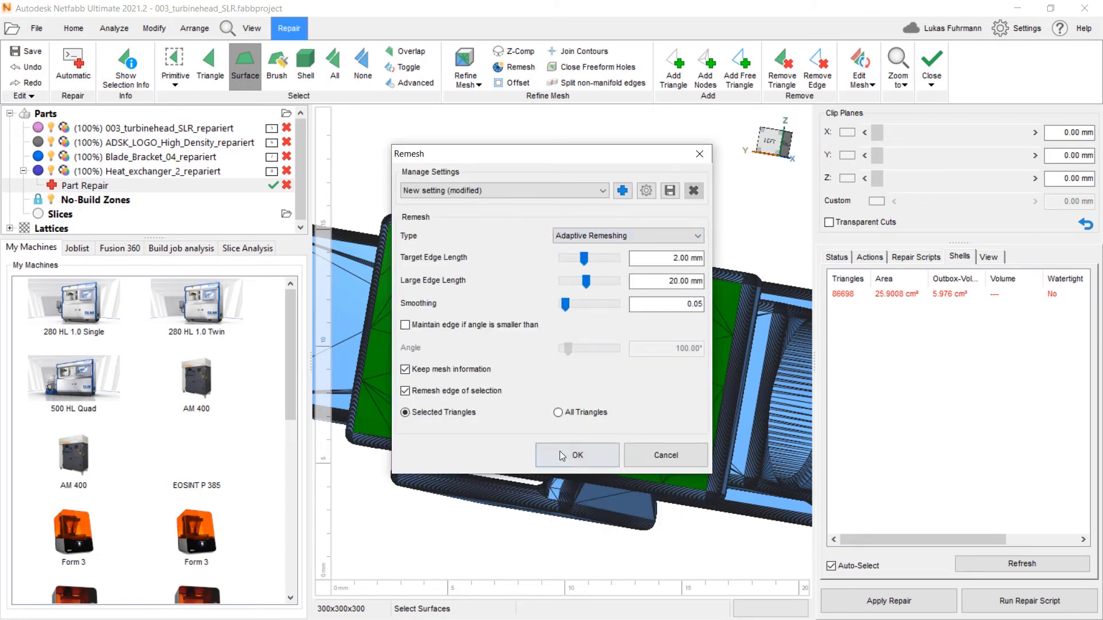
{"action": "left_click", "coordinate": [577, 455]}
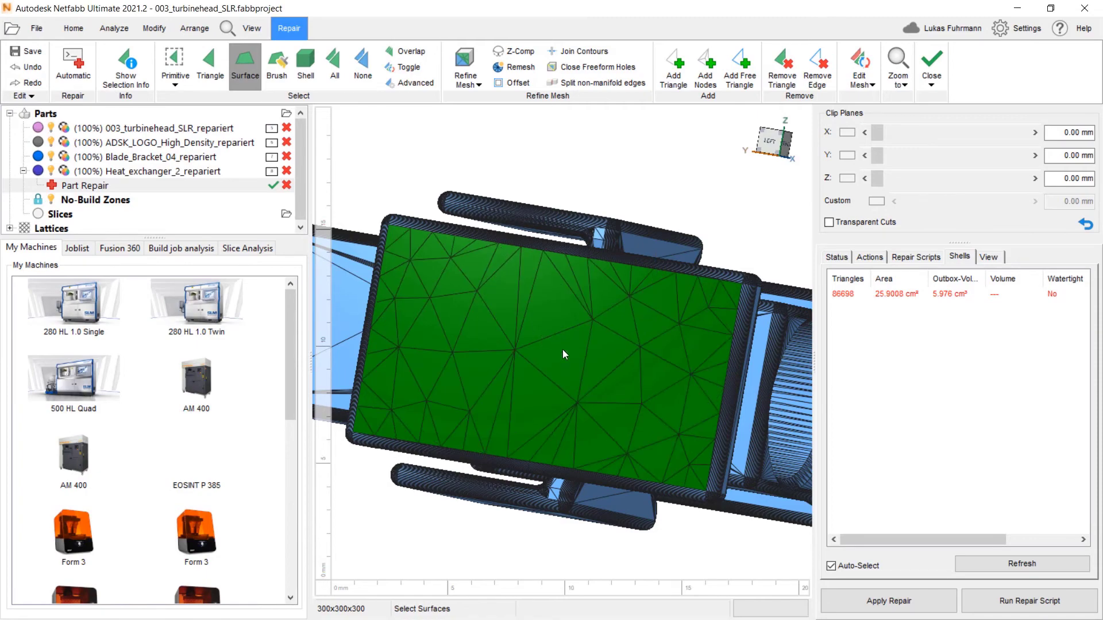
{"action": "left_click", "coordinate": [915, 257]}
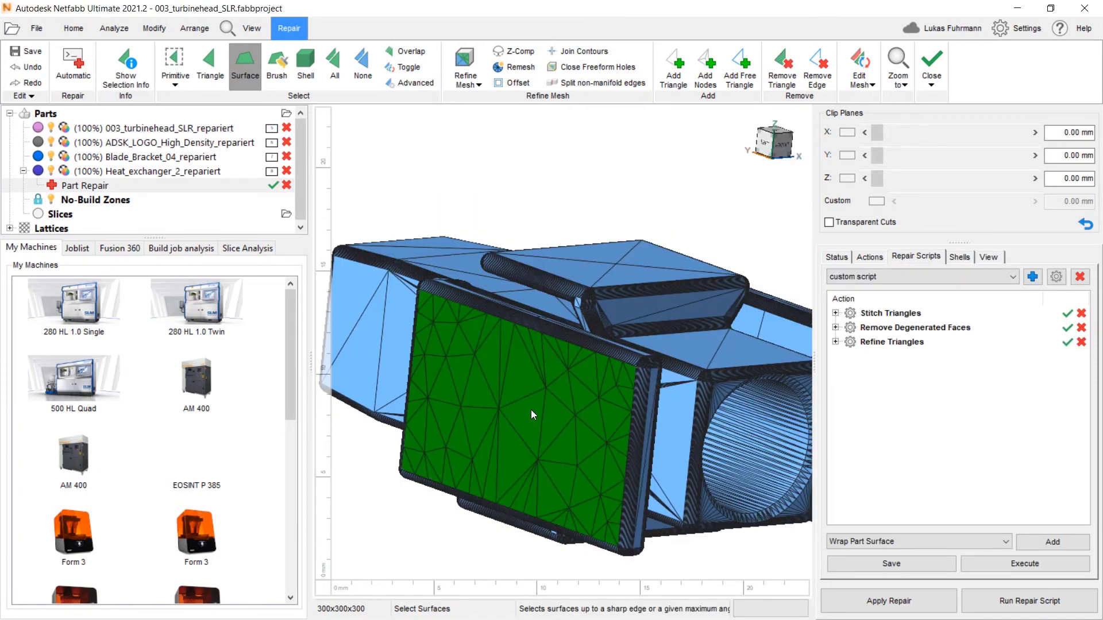
Step: Extrude the selected flat face outward with a 2.84 mm shift
{"action": "right_click", "coordinate": [532, 415]}
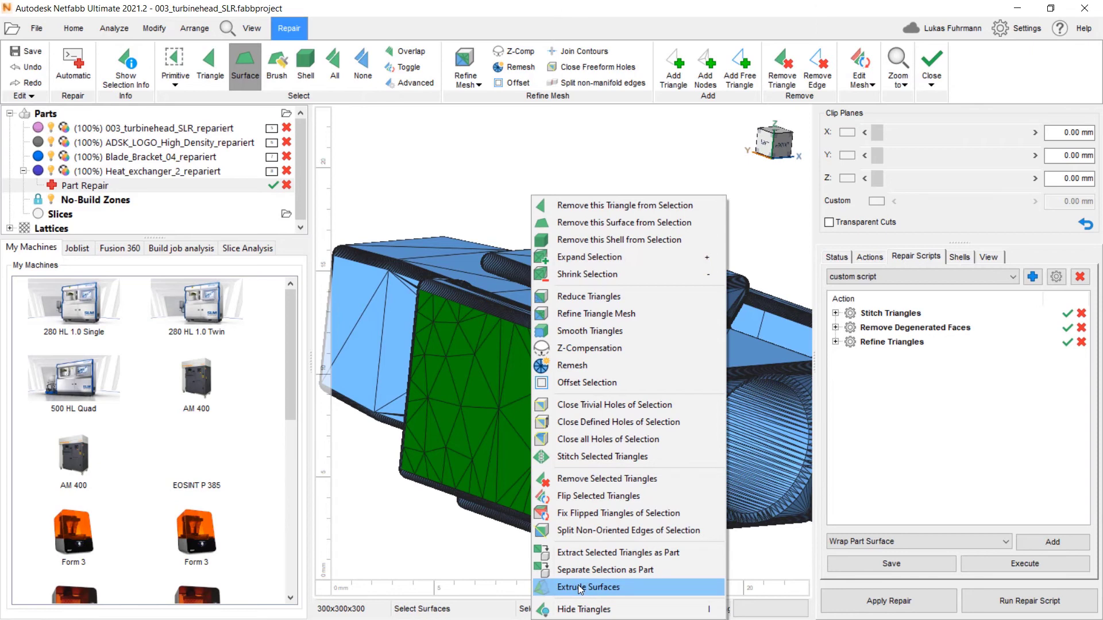
{"action": "left_click", "coordinate": [588, 587]}
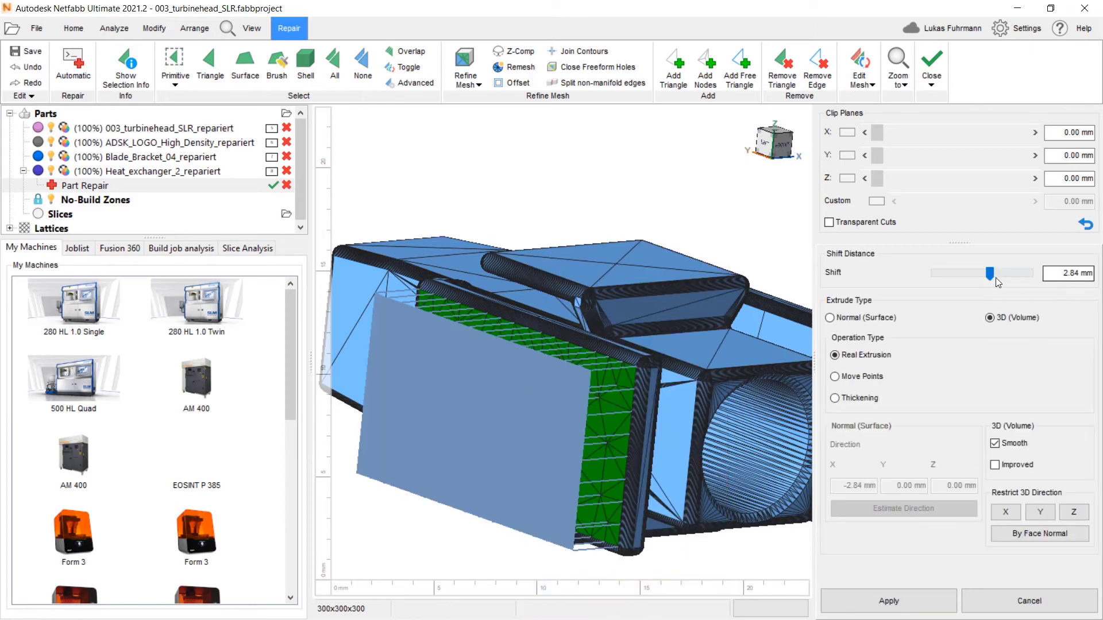
{"action": "left_click_drag", "start_coordinate": [990, 273], "coordinate": [981, 273]}
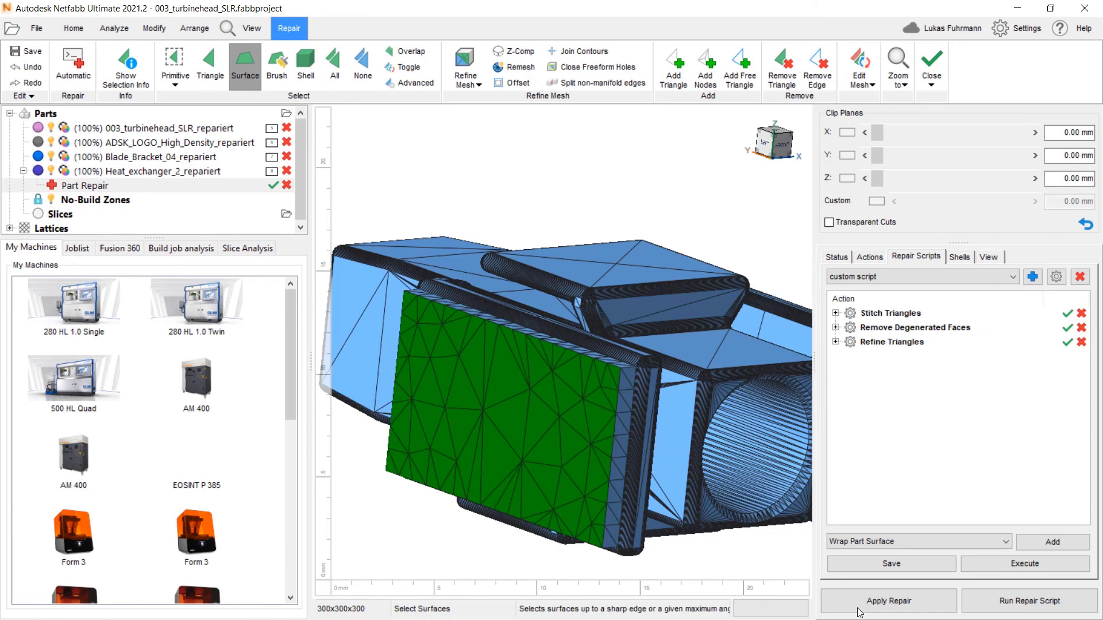
Step: Apply the repair, keeping the original and comparing both meshes, then orbit the view
{"action": "left_click", "coordinate": [887, 617]}
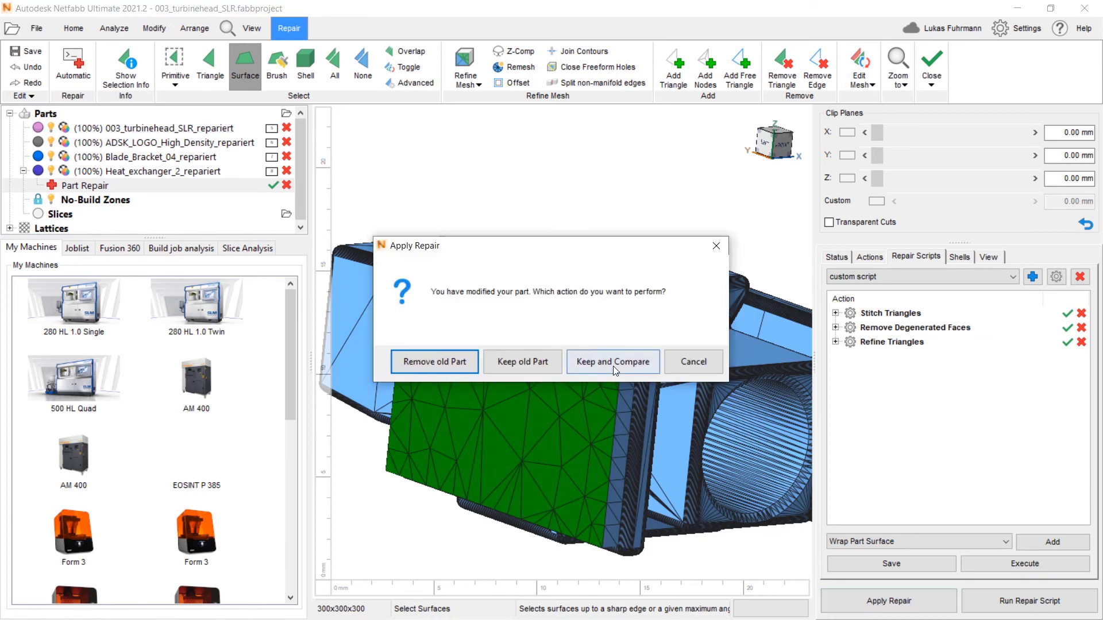
{"action": "left_click", "coordinate": [613, 362]}
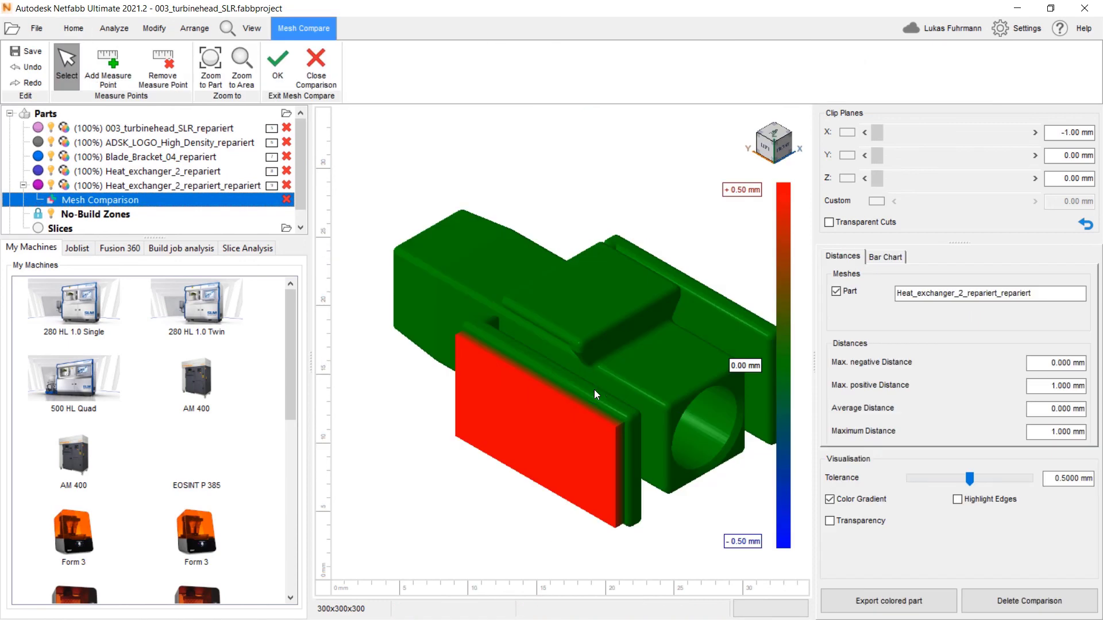
{"action": "mouse_move", "coordinate": [597, 415]}
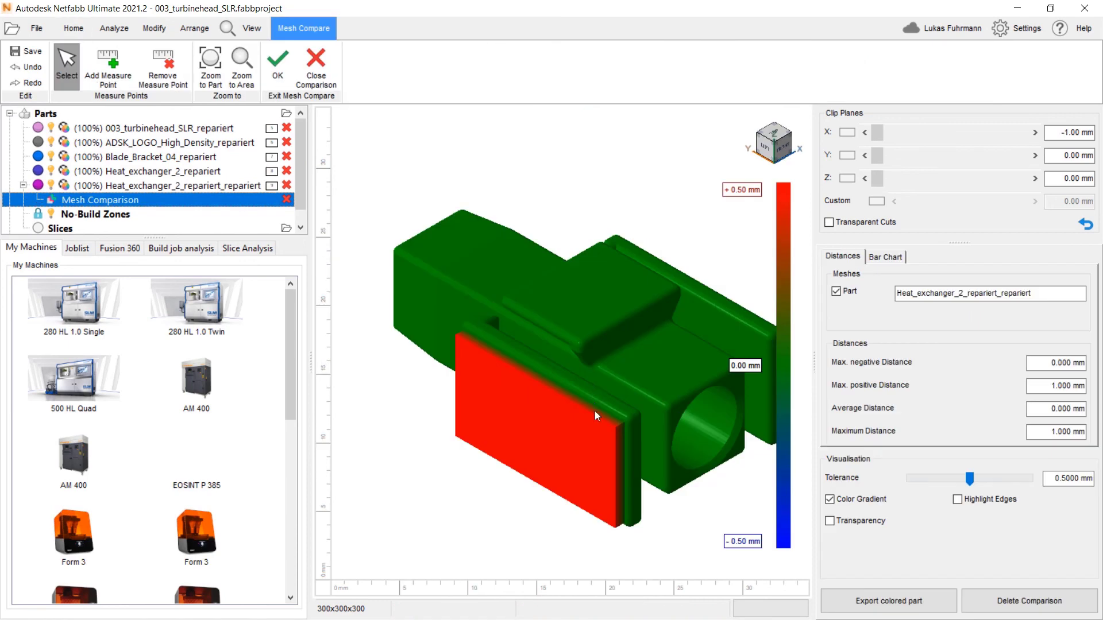
{"action": "left_click_drag", "start_coordinate": [598, 415], "coordinate": [613, 495]}
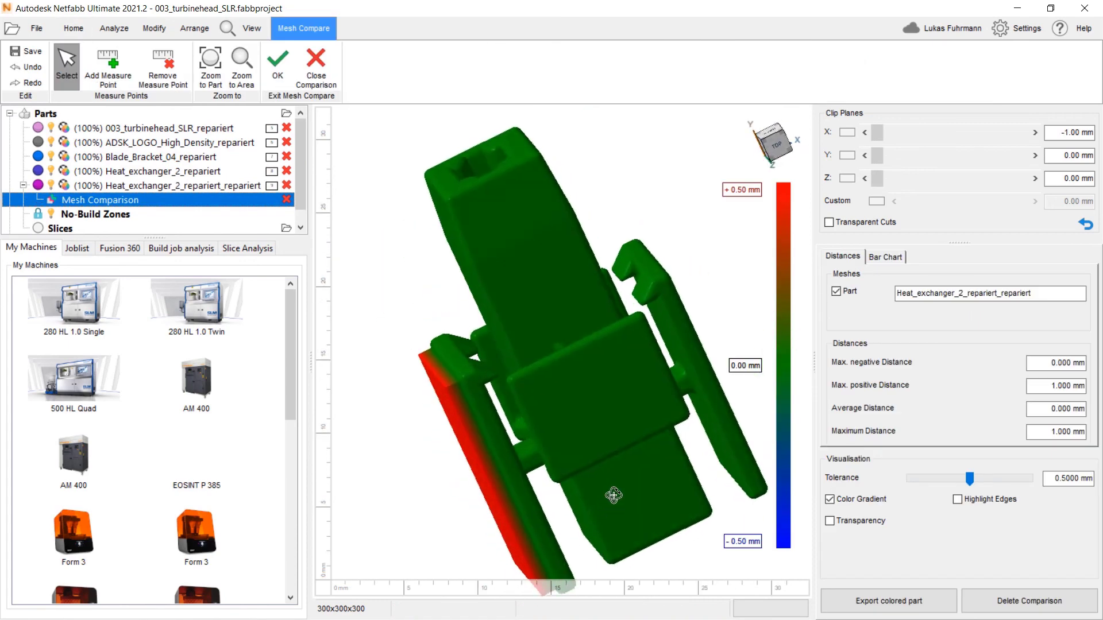